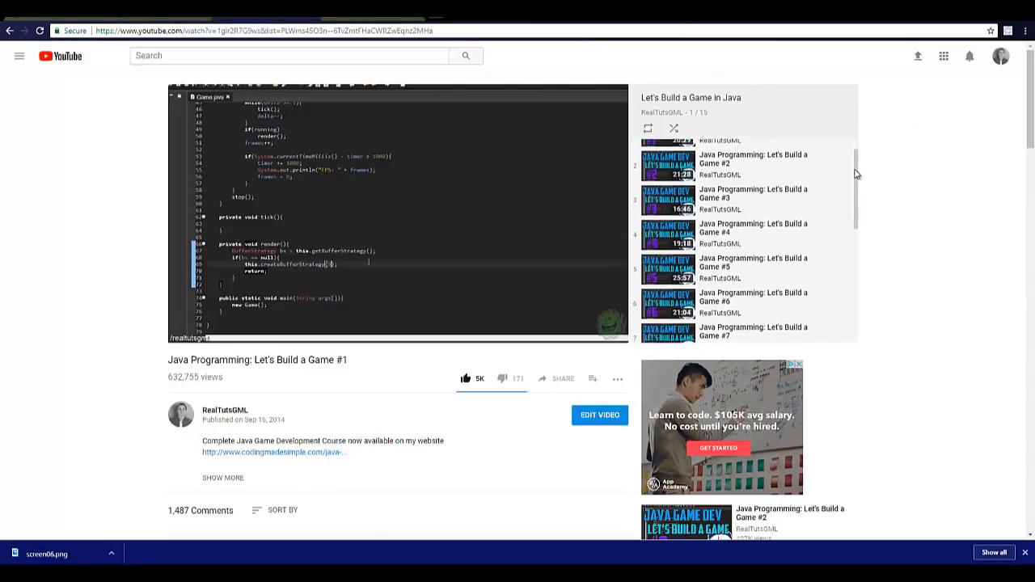
Scroll the Game code, then view the BufferedImageLoader and SpriteSheet class sources.
scroll(down, 3)
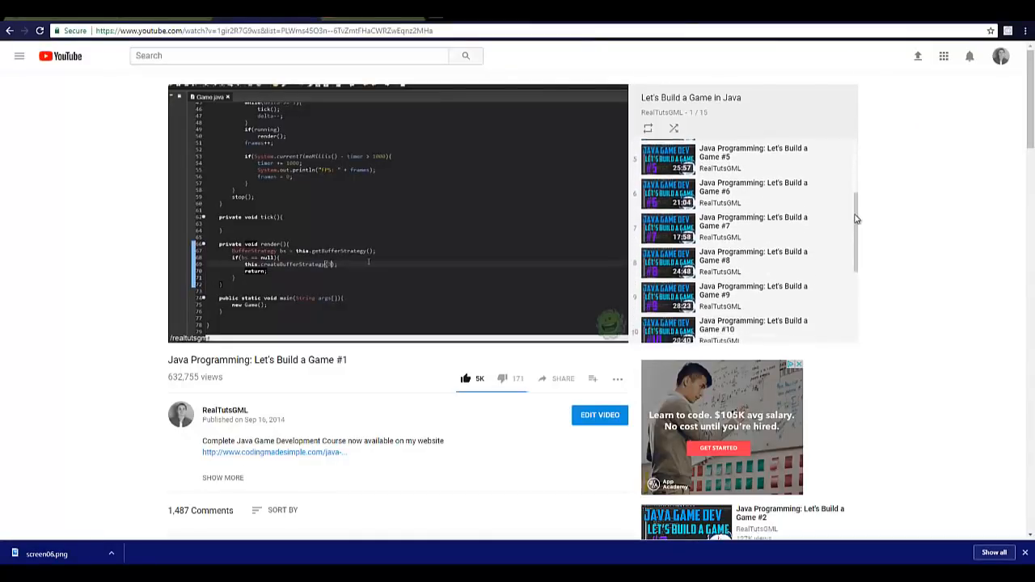
scroll(down, 3)
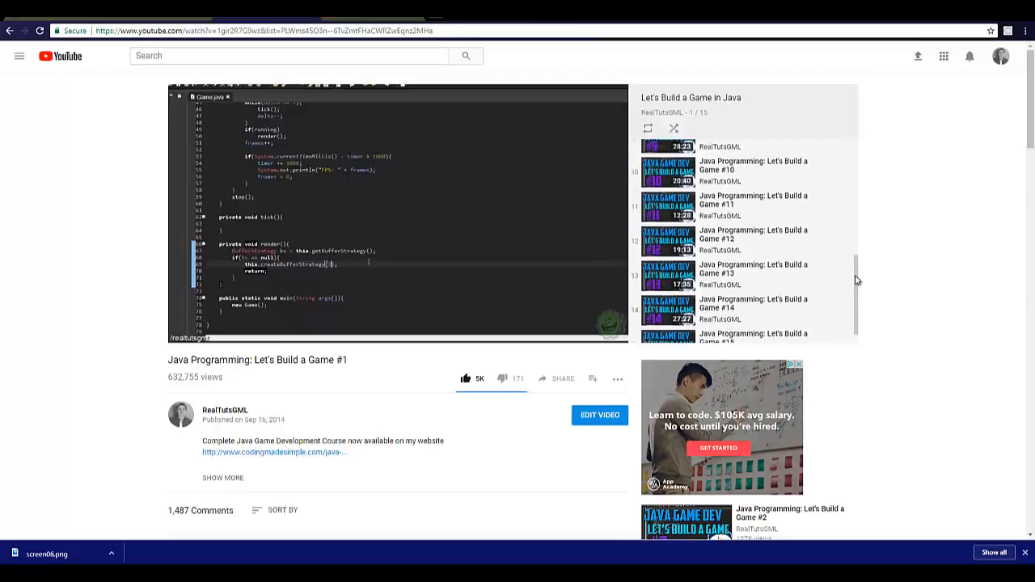
scroll(down, 3)
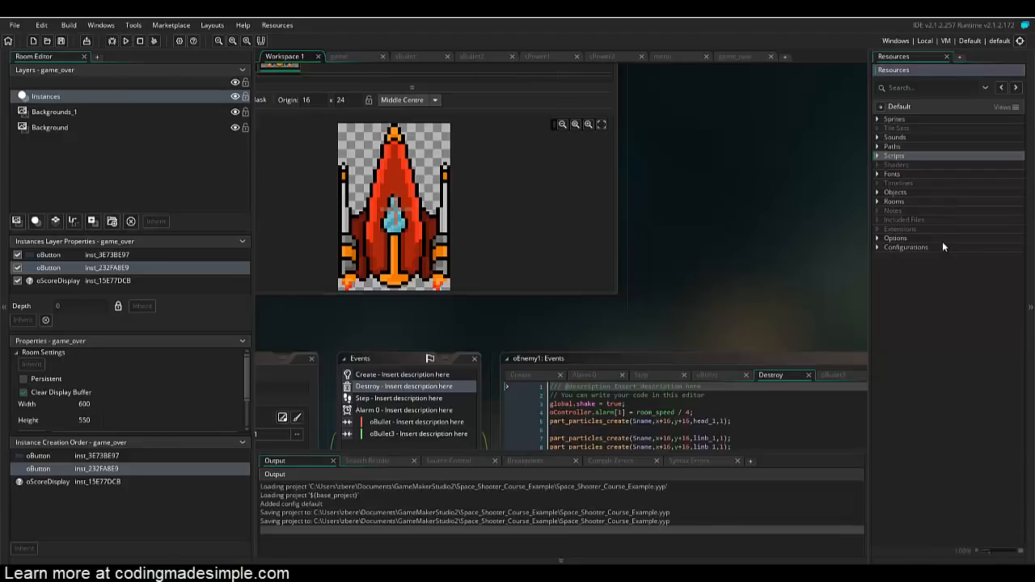
mouse_move(962, 240)
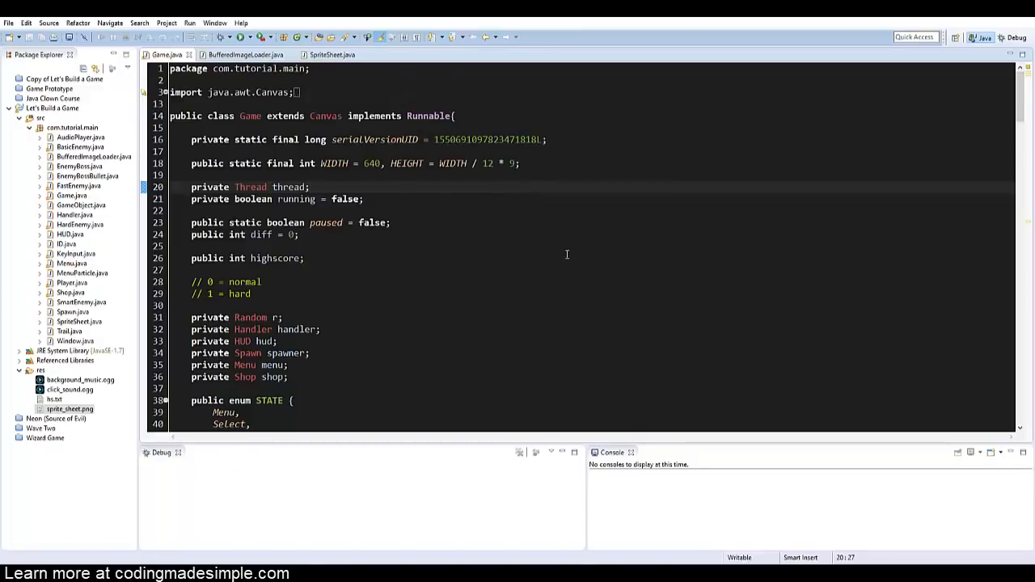
click(244, 54)
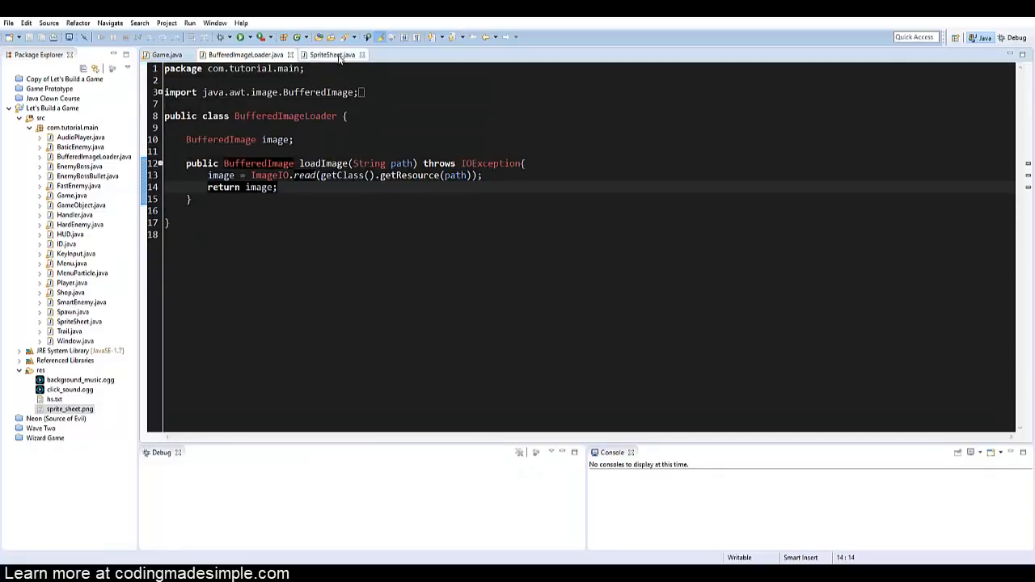
click(332, 54)
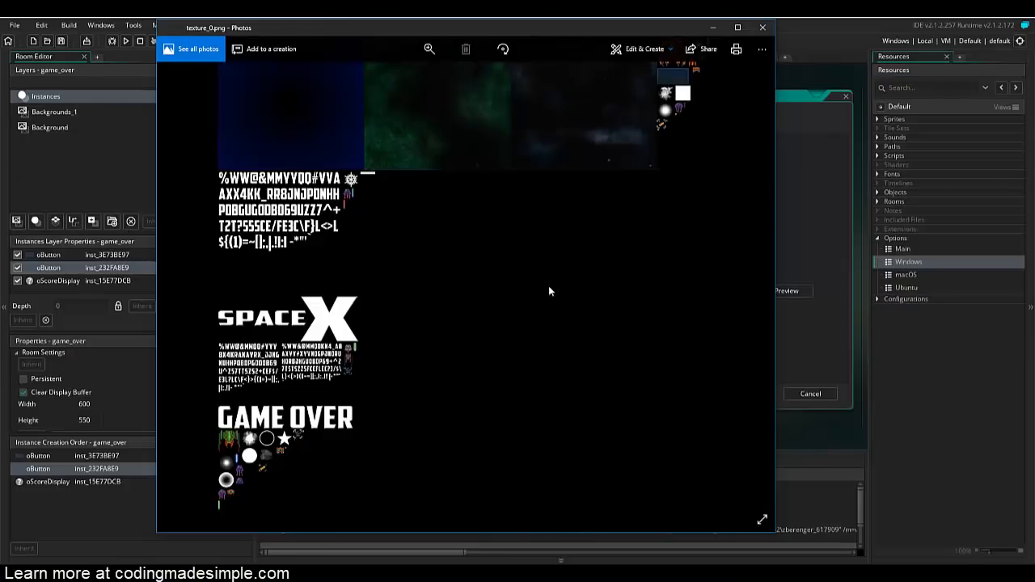
mouse_move(703, 232)
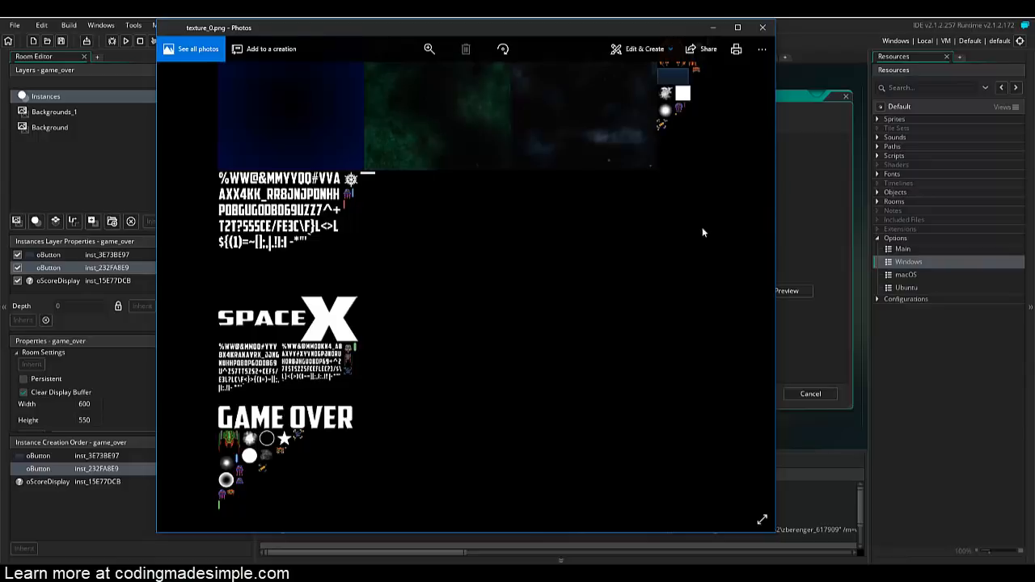
mouse_move(894, 343)
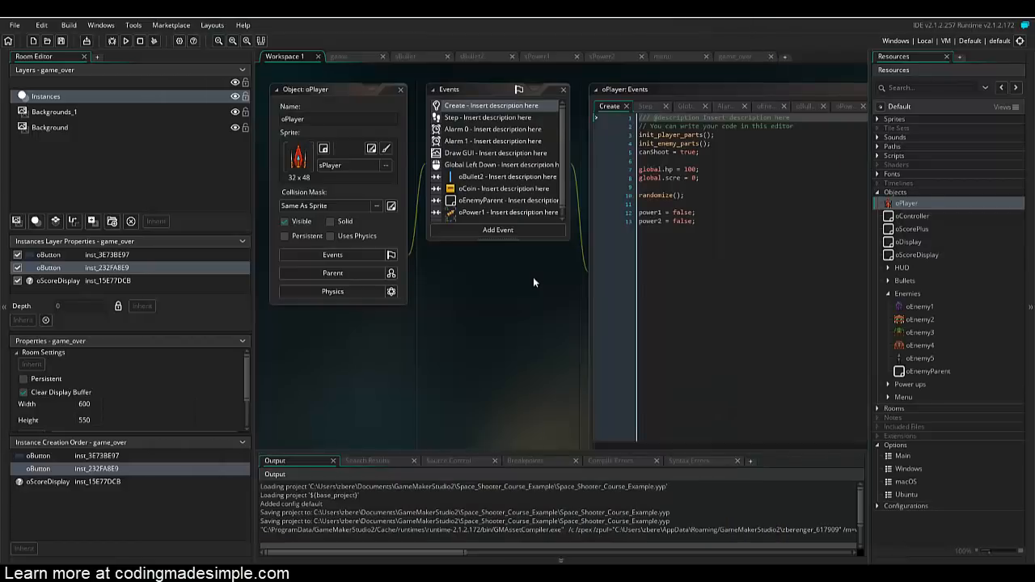
mouse_move(556, 276)
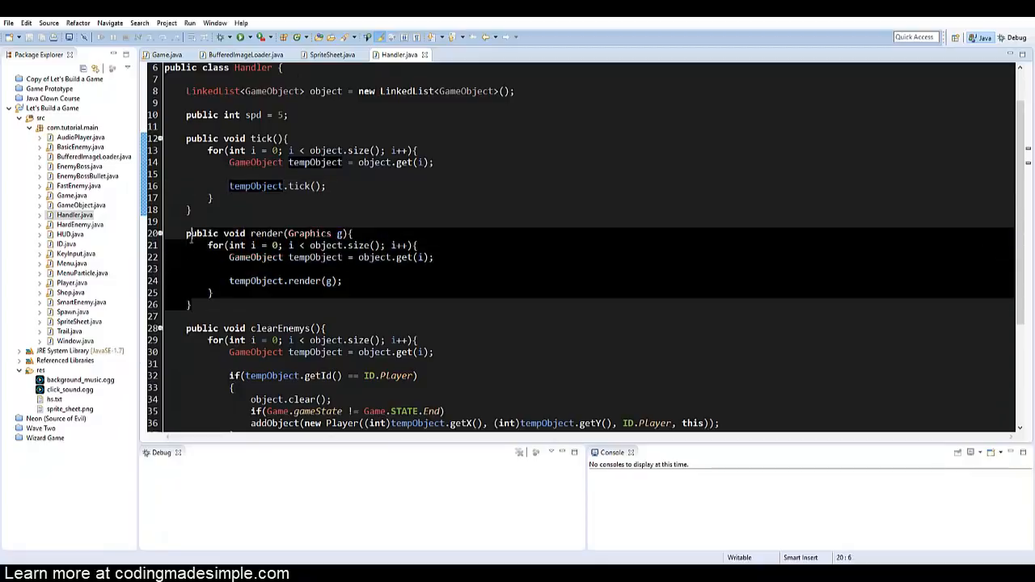
scroll(down, 3)
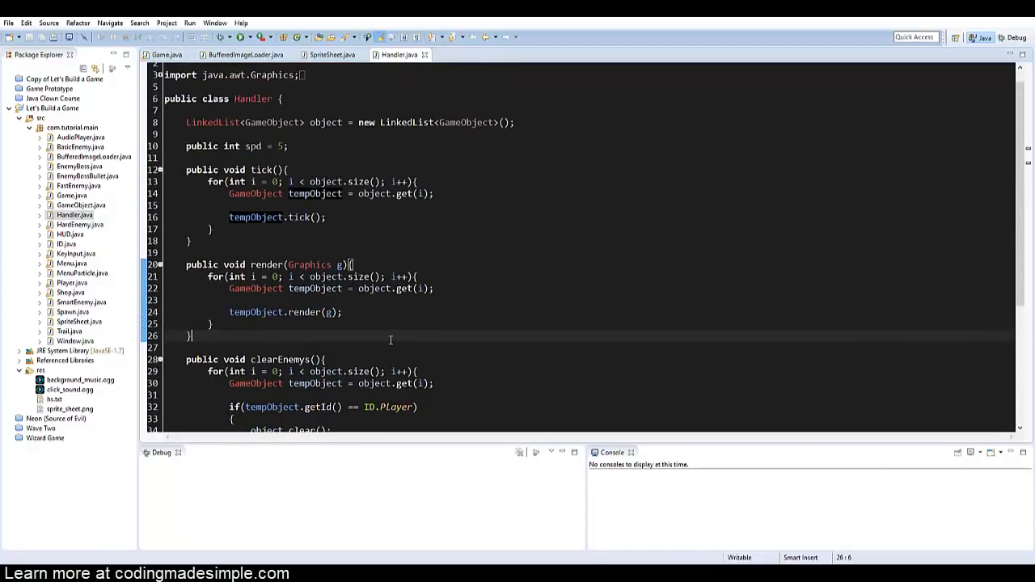
mouse_move(429, 250)
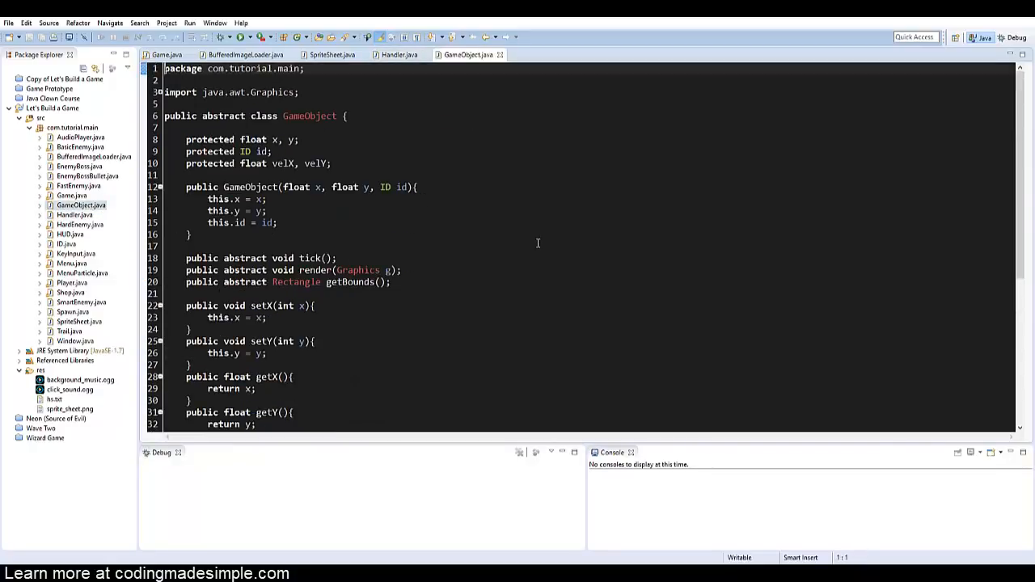
mouse_move(513, 245)
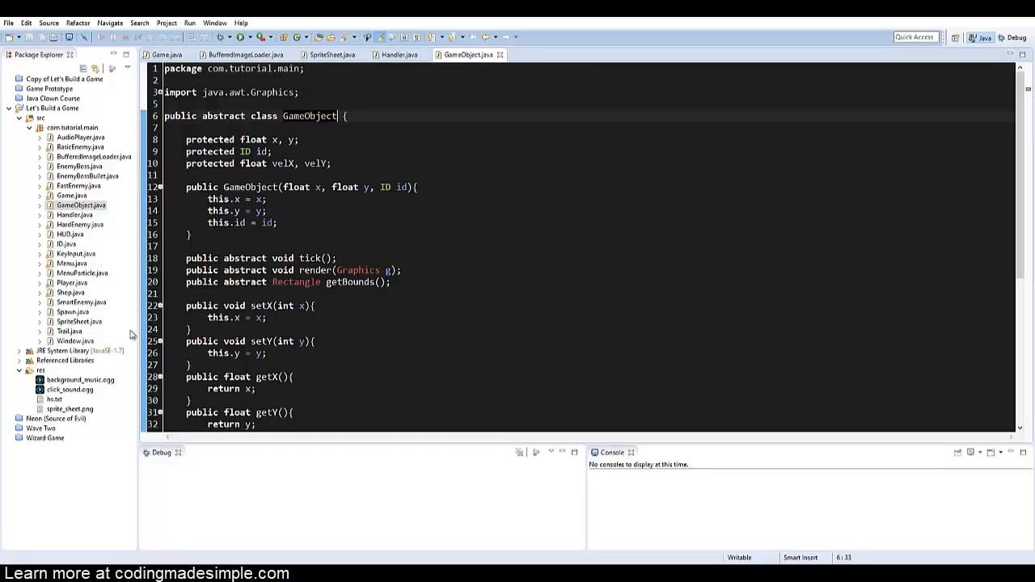
click(398, 55)
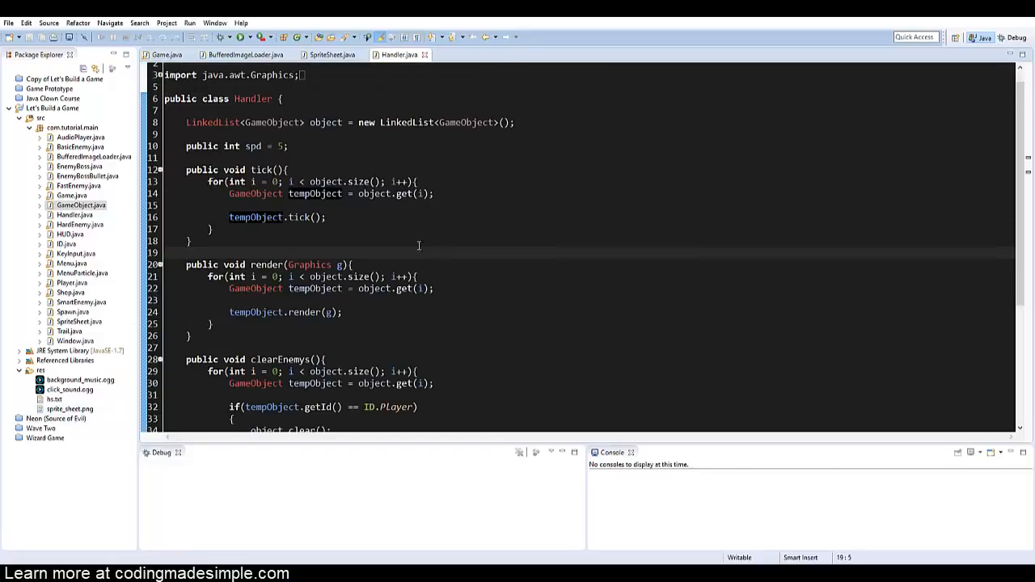
drag(211, 181, 212, 229)
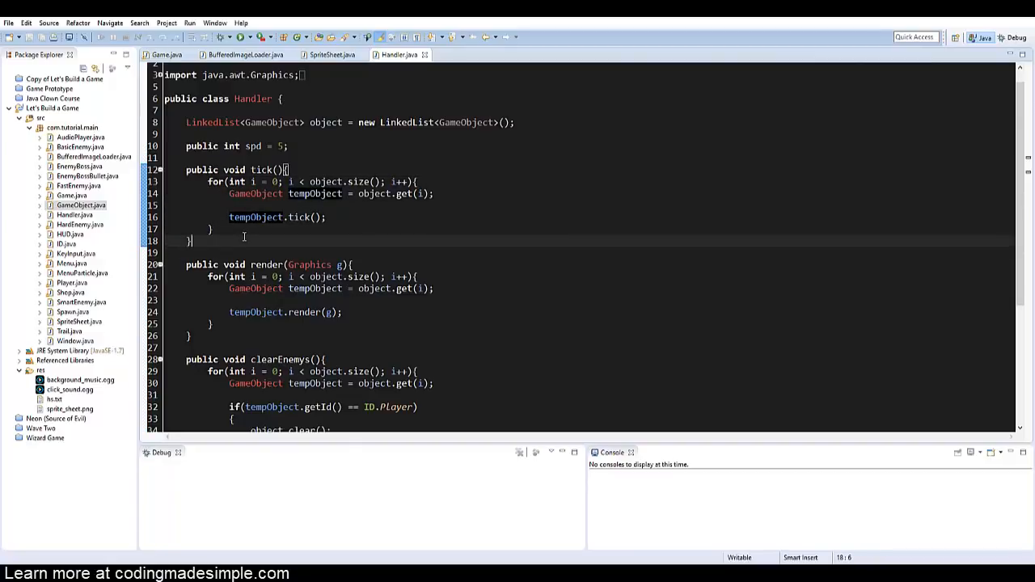
mouse_move(248, 230)
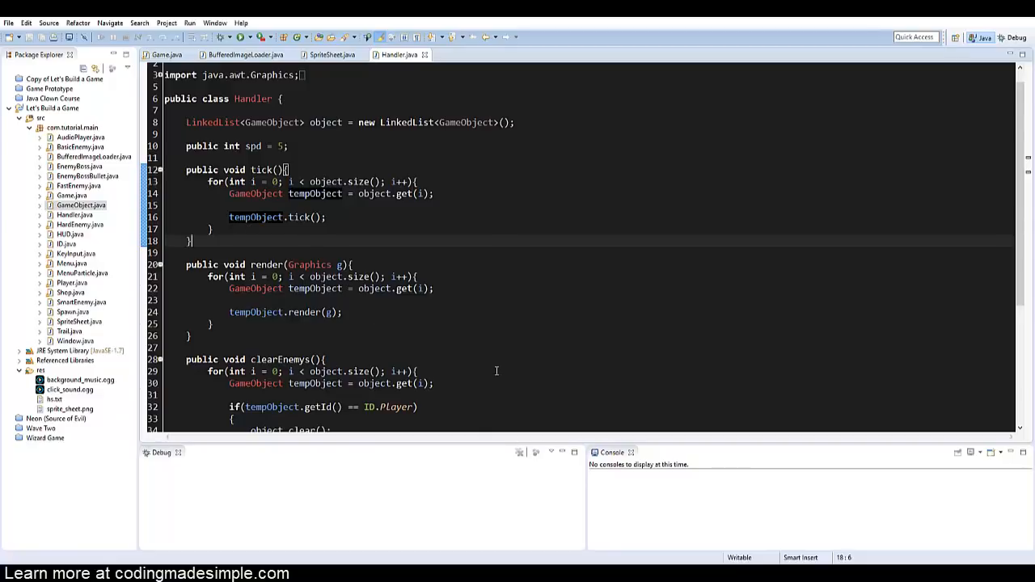
mouse_move(512, 356)
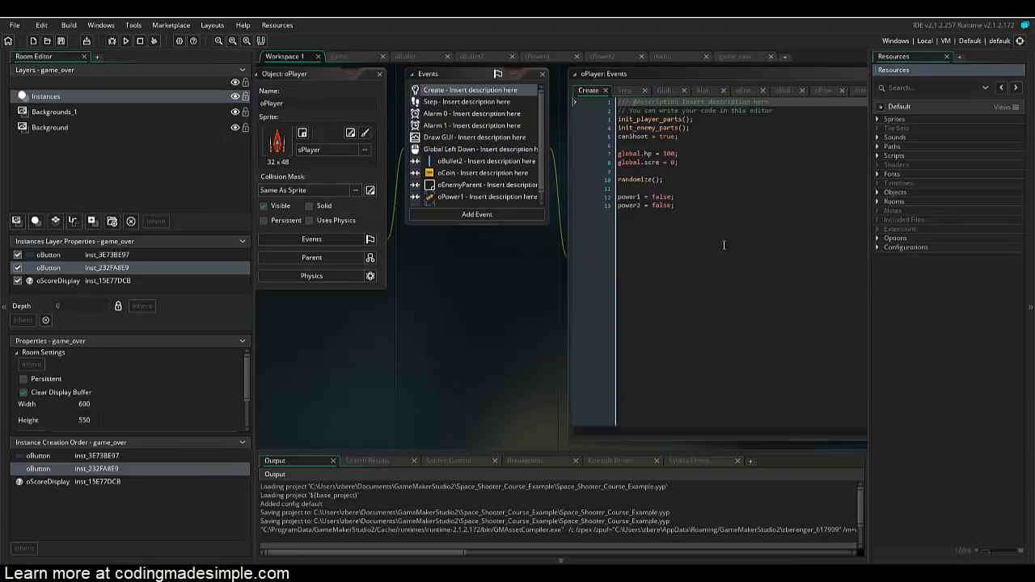
click(893, 200)
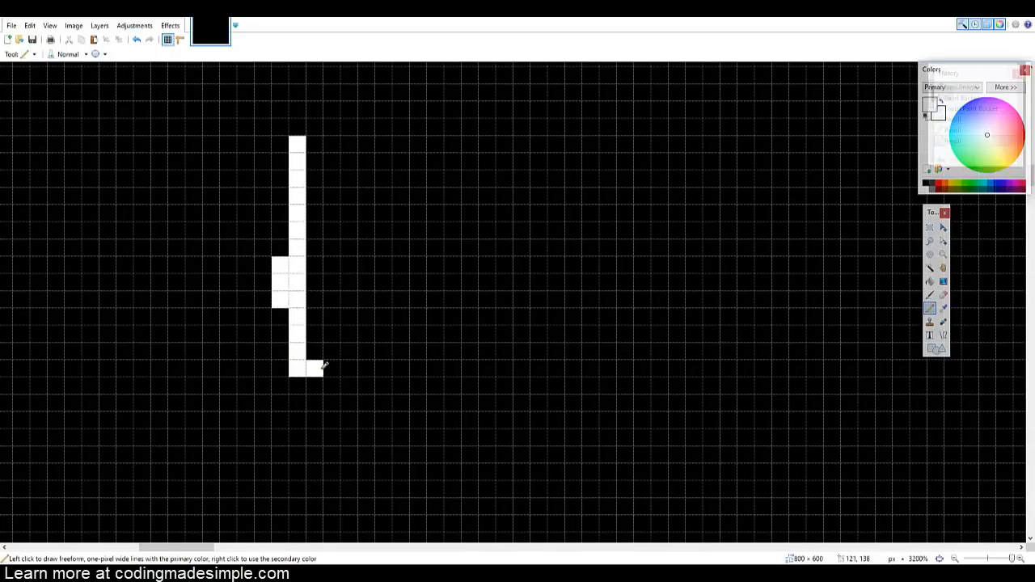
Draw the white room walls and bottom platform, then pick yellow and another palette colour.
drag(306, 370, 697, 273)
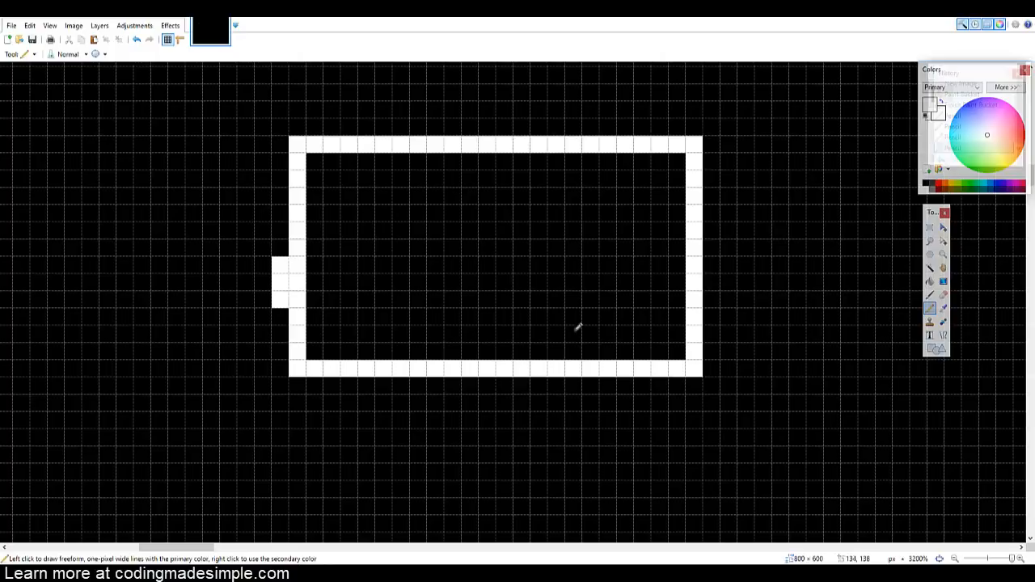
mouse_move(415, 346)
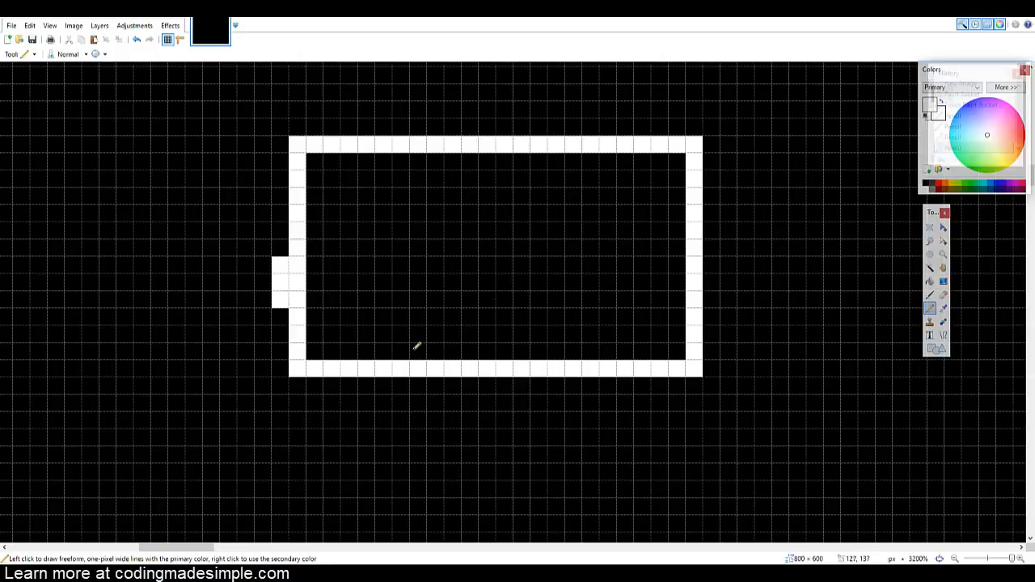
drag(413, 349, 510, 349)
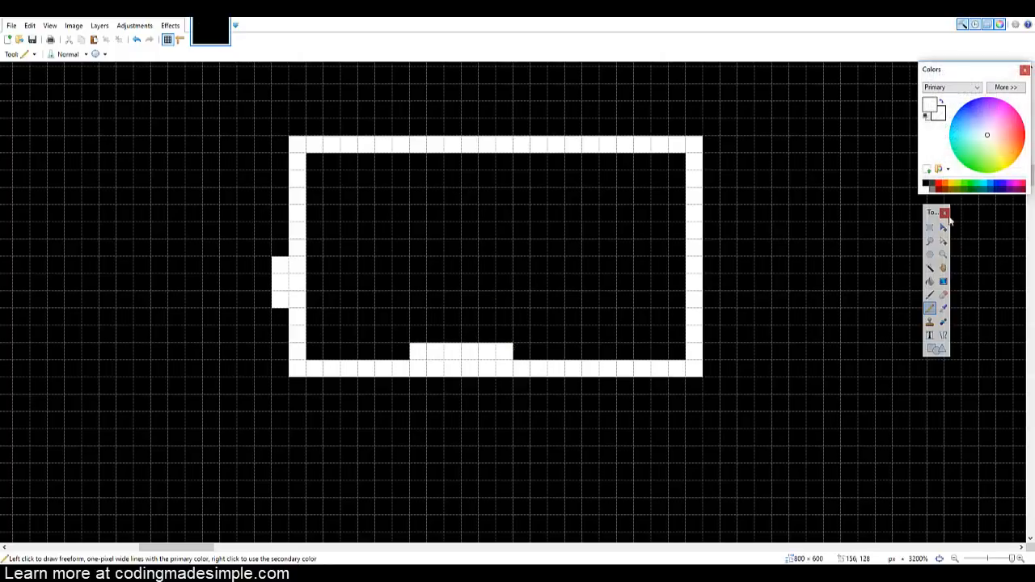
click(470, 334)
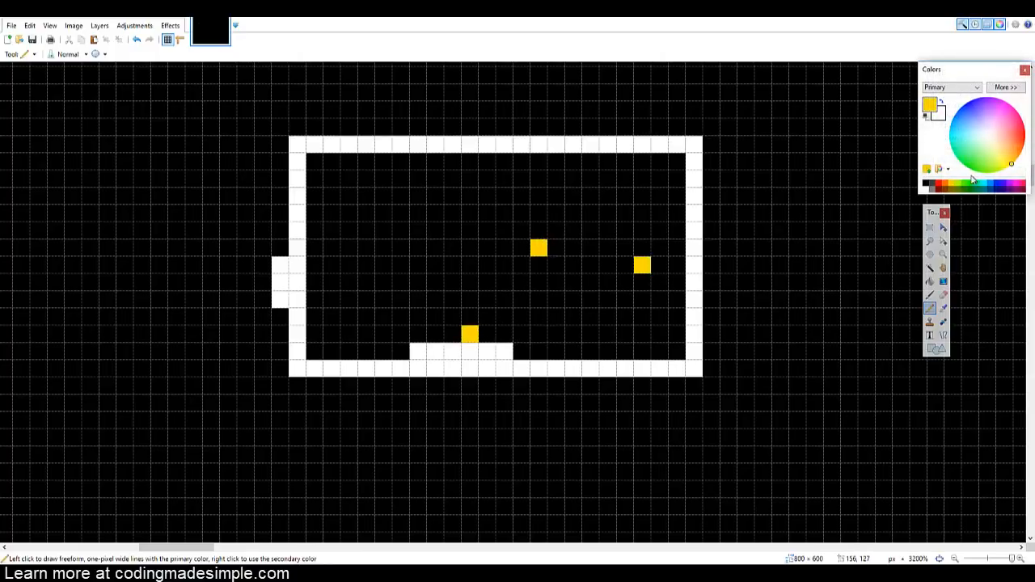
click(348, 334)
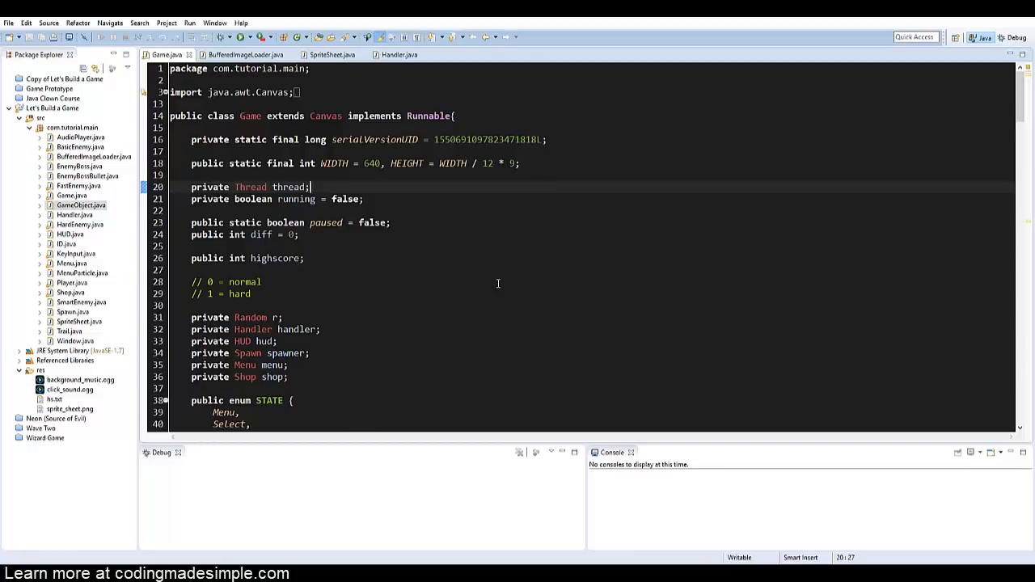
scroll(down, 3)
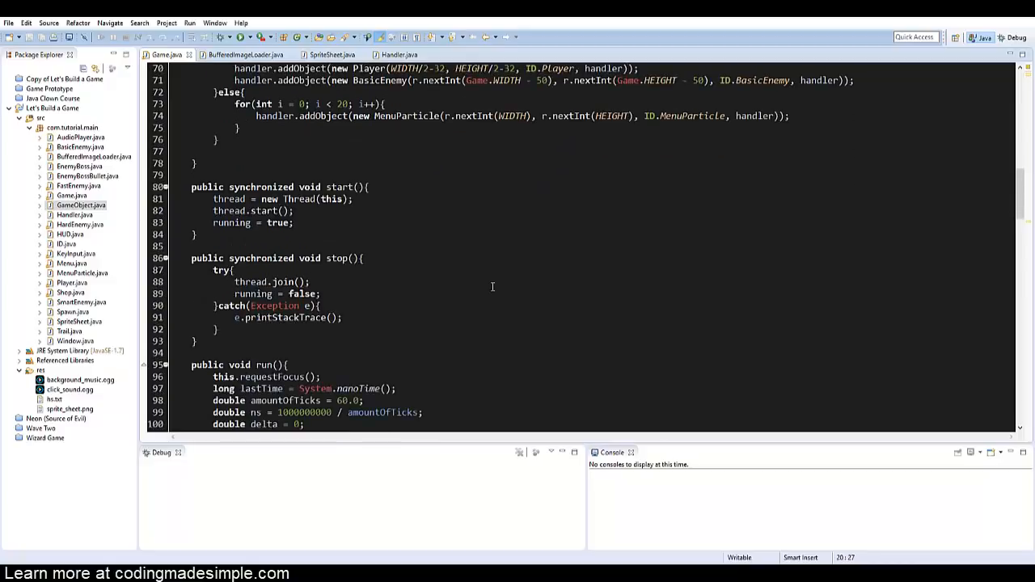
scroll(down, 3)
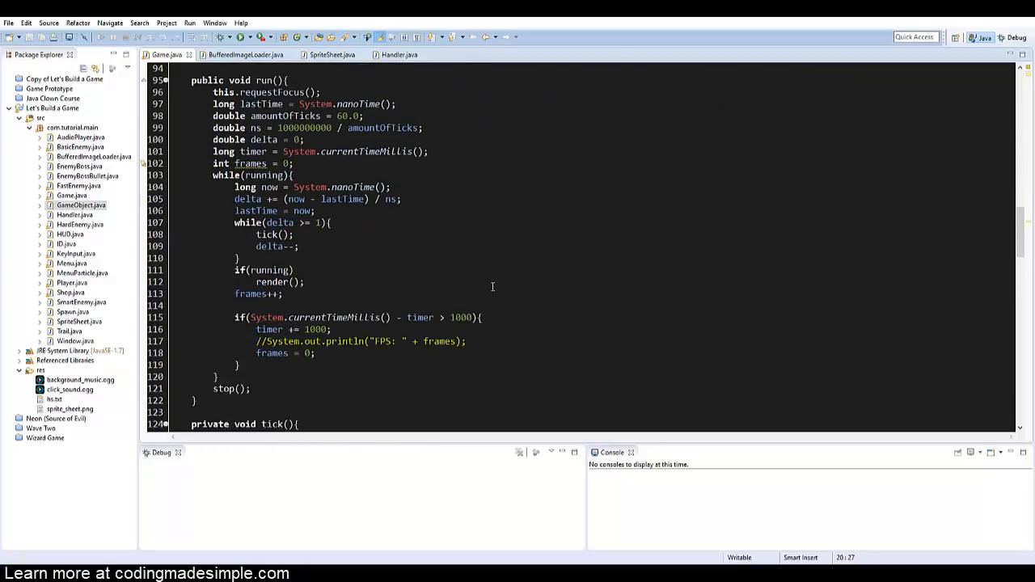